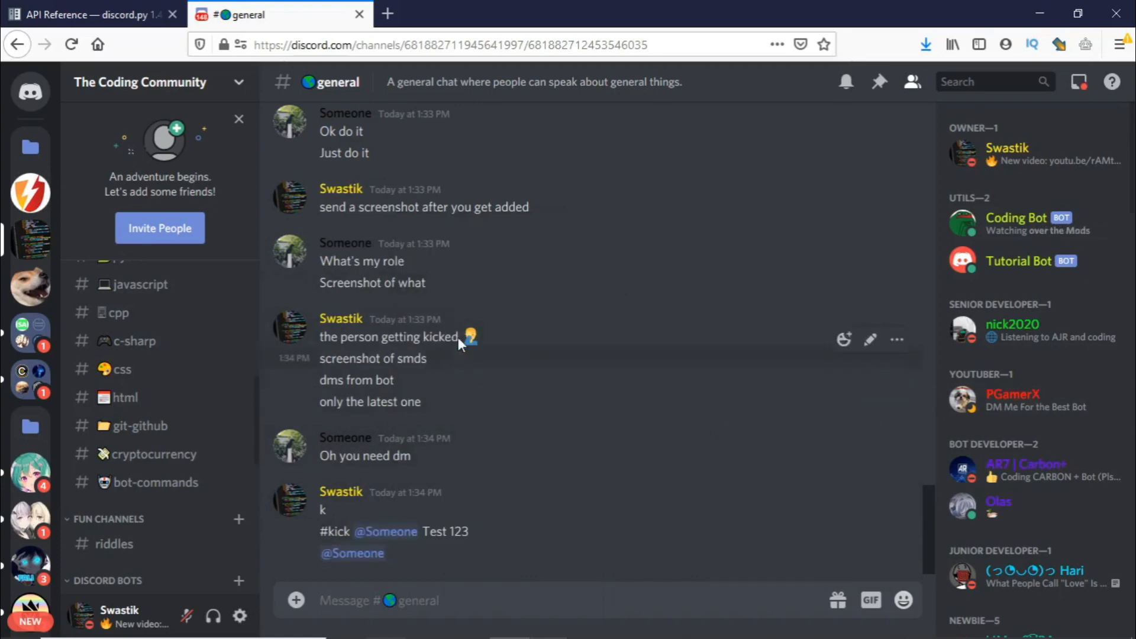
pyautogui.moveTo(640, 515)
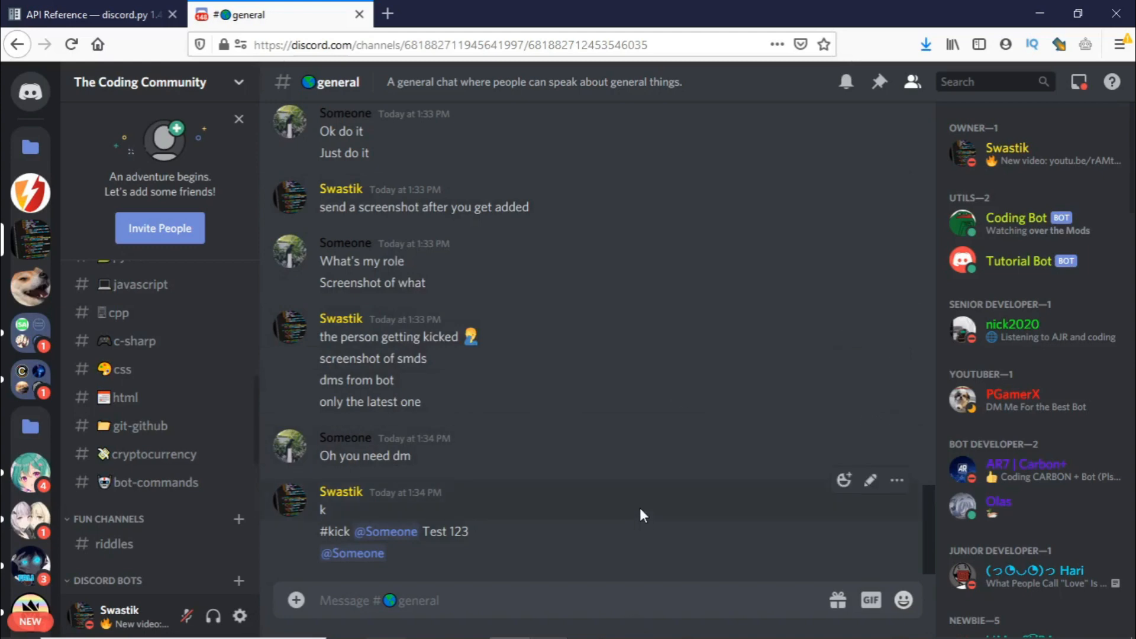